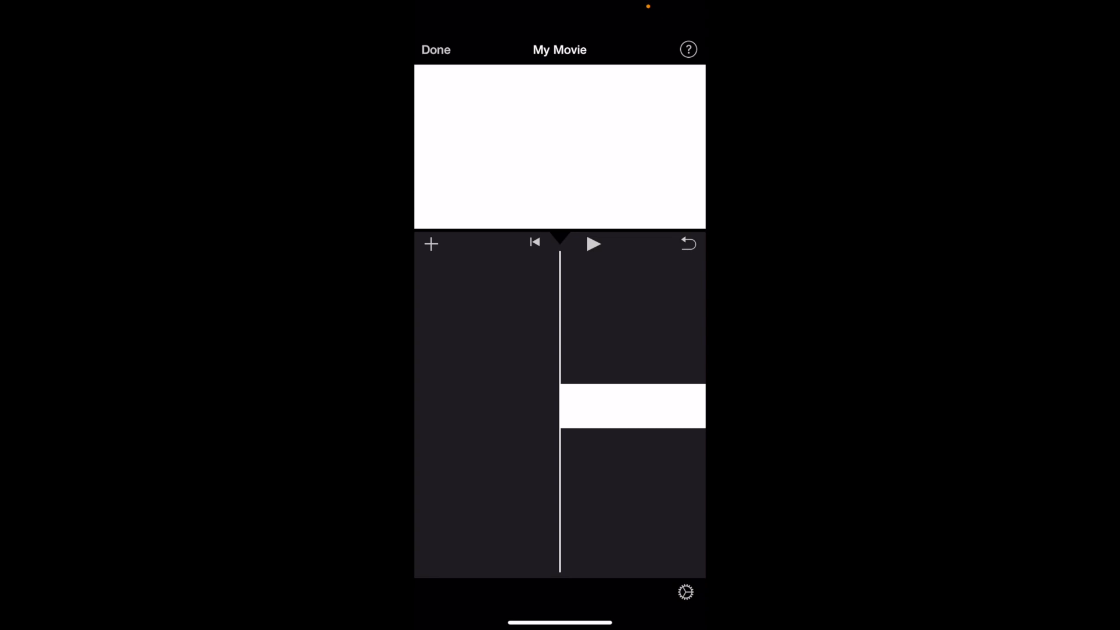
Move the playhead to the middle of the six-second white background clip.
left_click(594, 244)
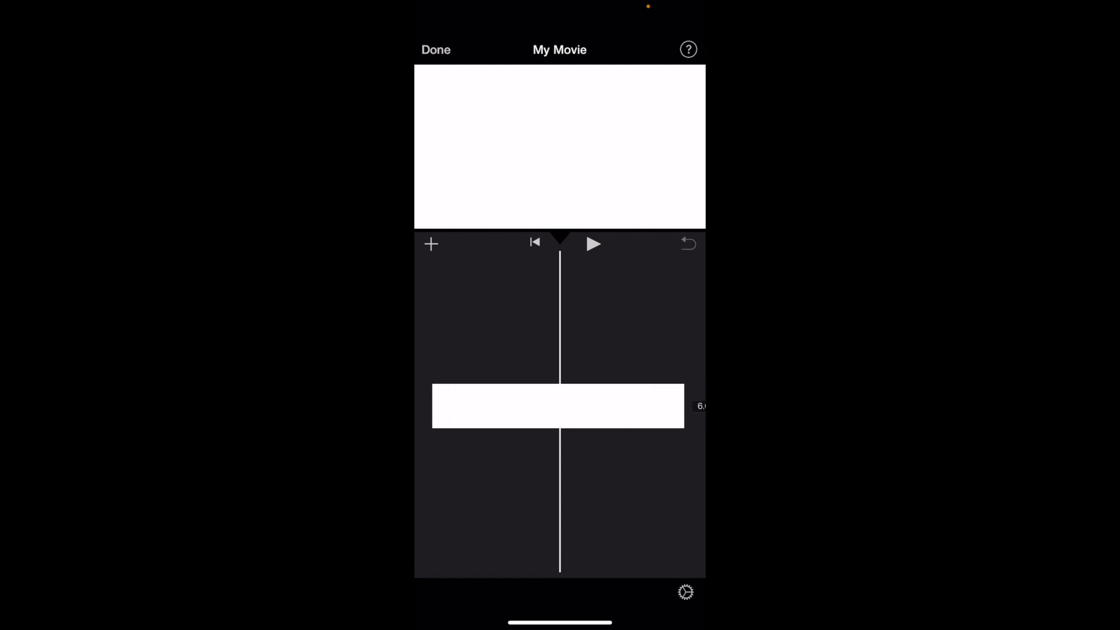
Select the white clip and split it at the playhead into two clips.
left_click(558, 406)
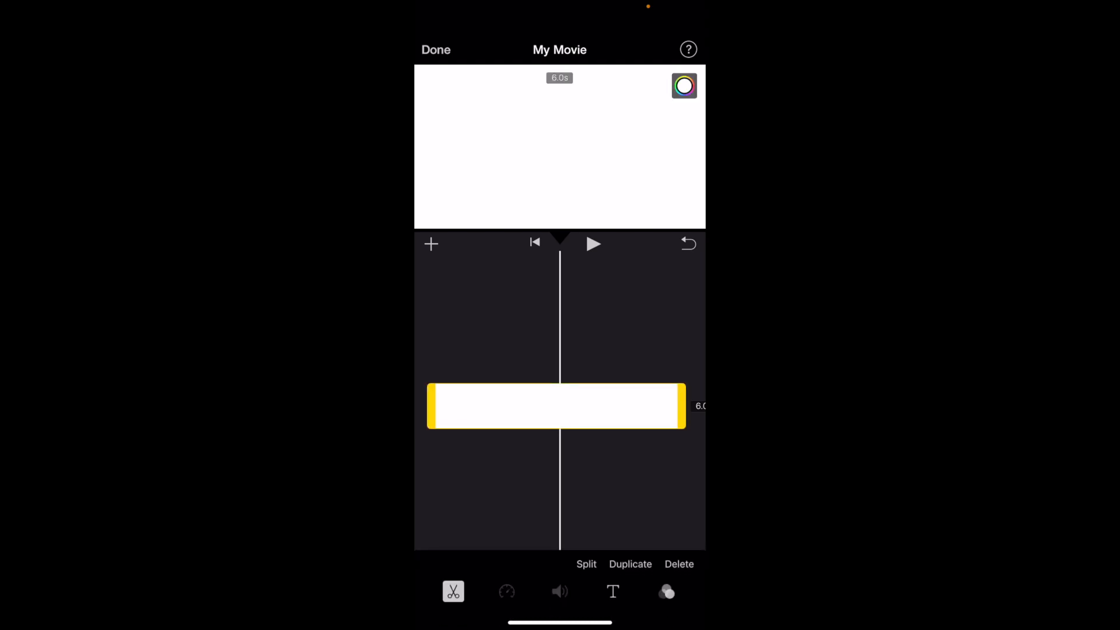
left_click(612, 592)
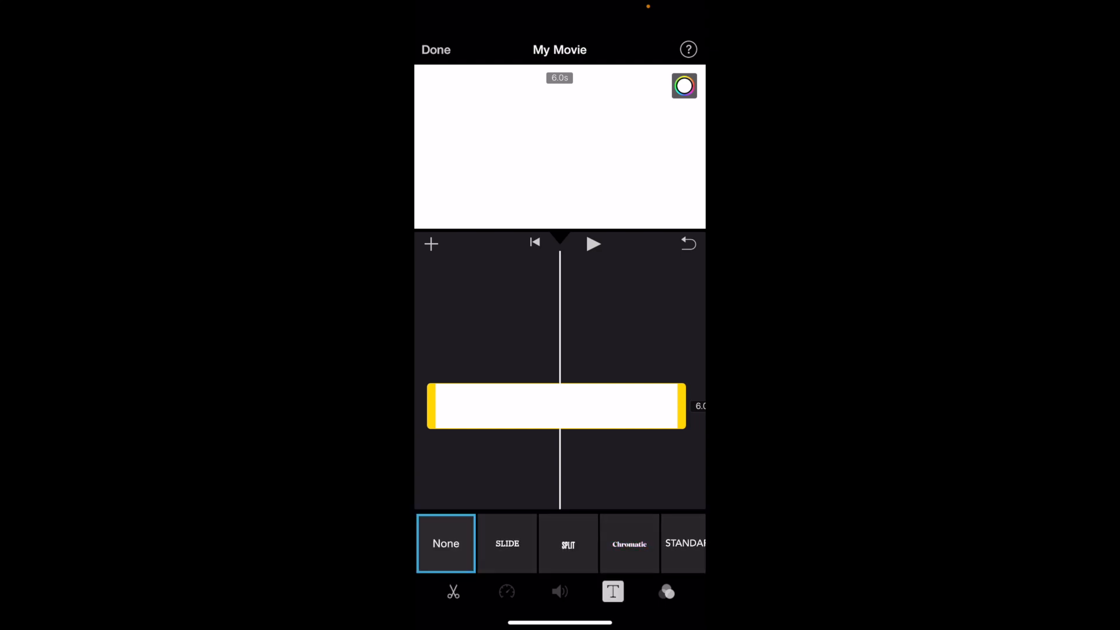
left_click(453, 592)
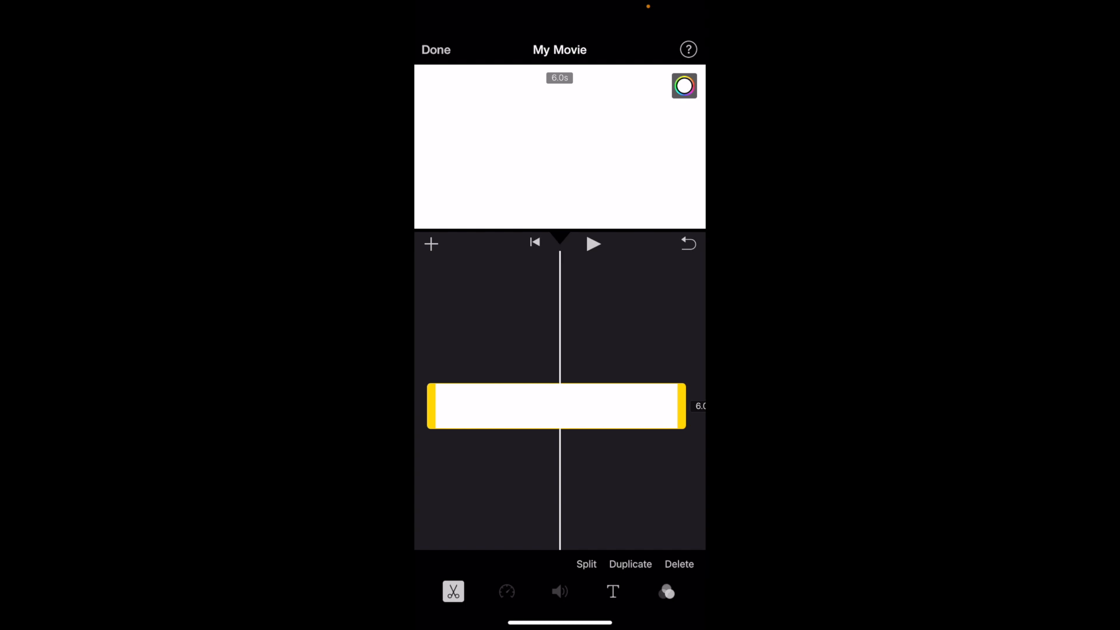
left_click(586, 565)
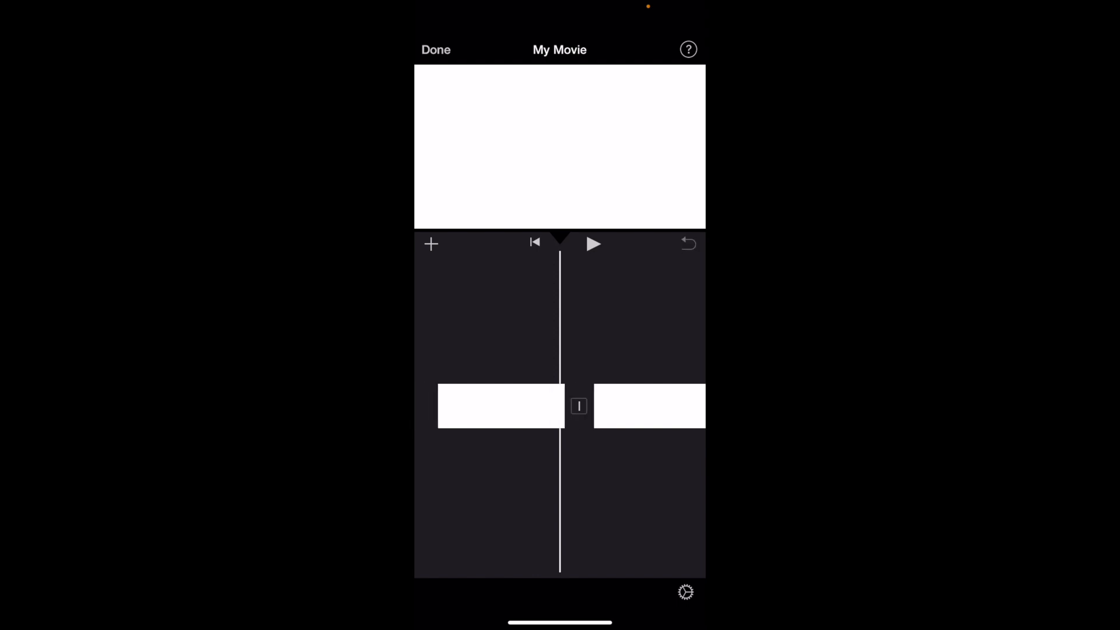
Set the transition between the two white clips to a 0.5-second Fade and play it back.
left_click(579, 406)
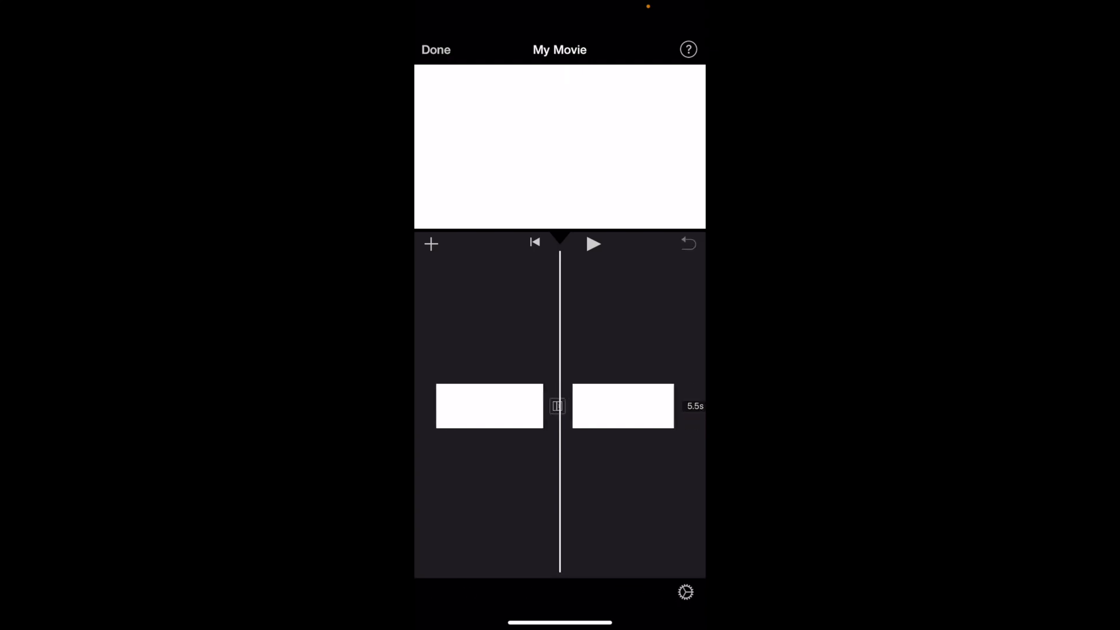
left_click(558, 406)
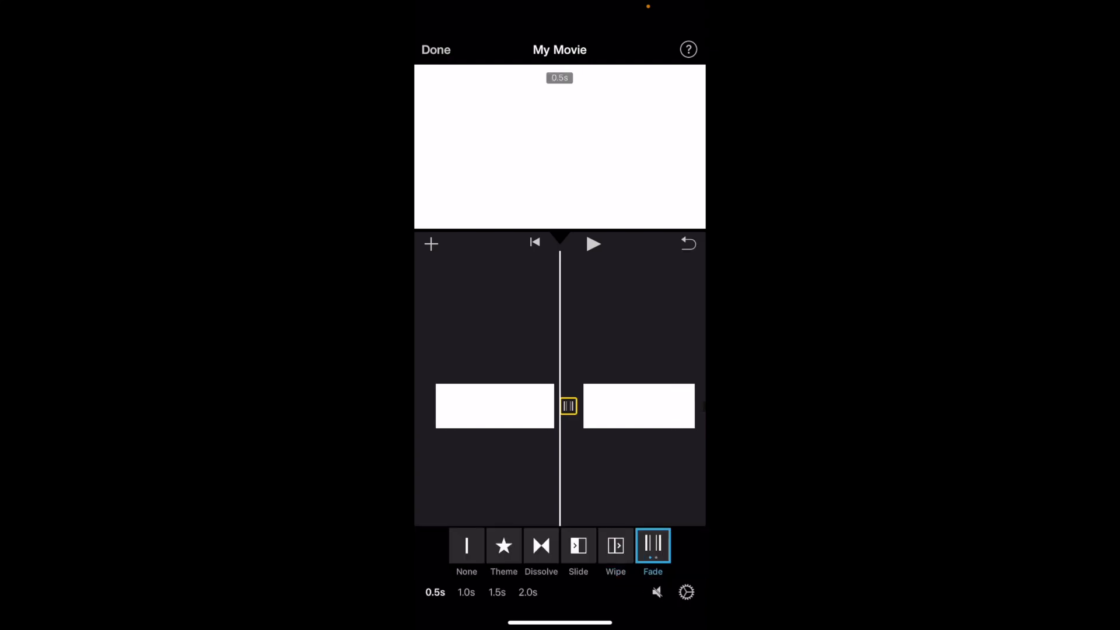
left_click(592, 244)
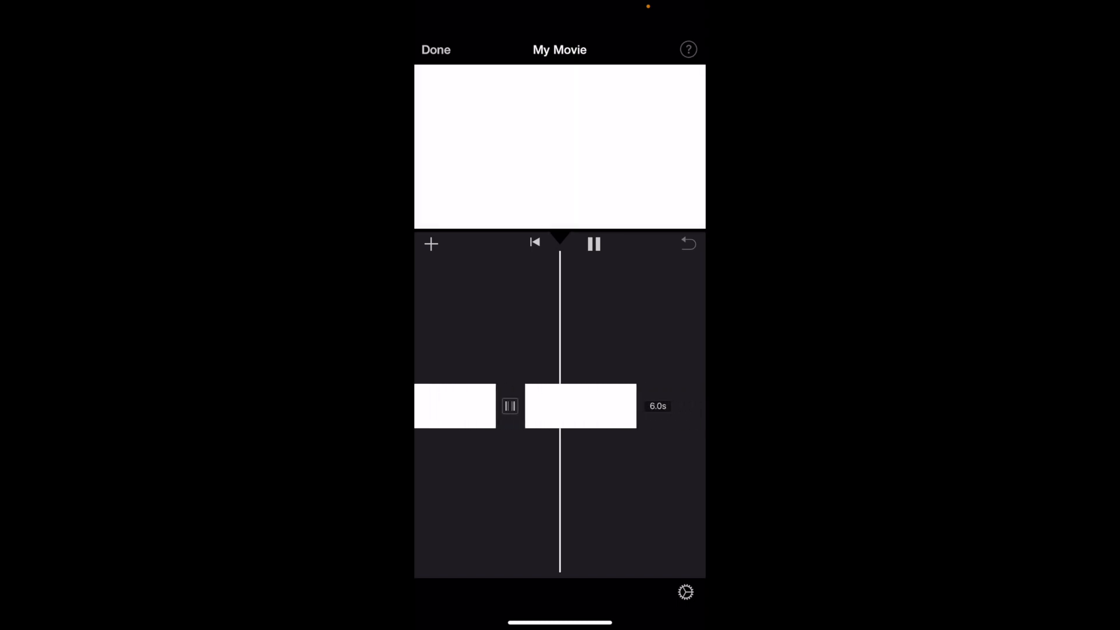
left_click(594, 244)
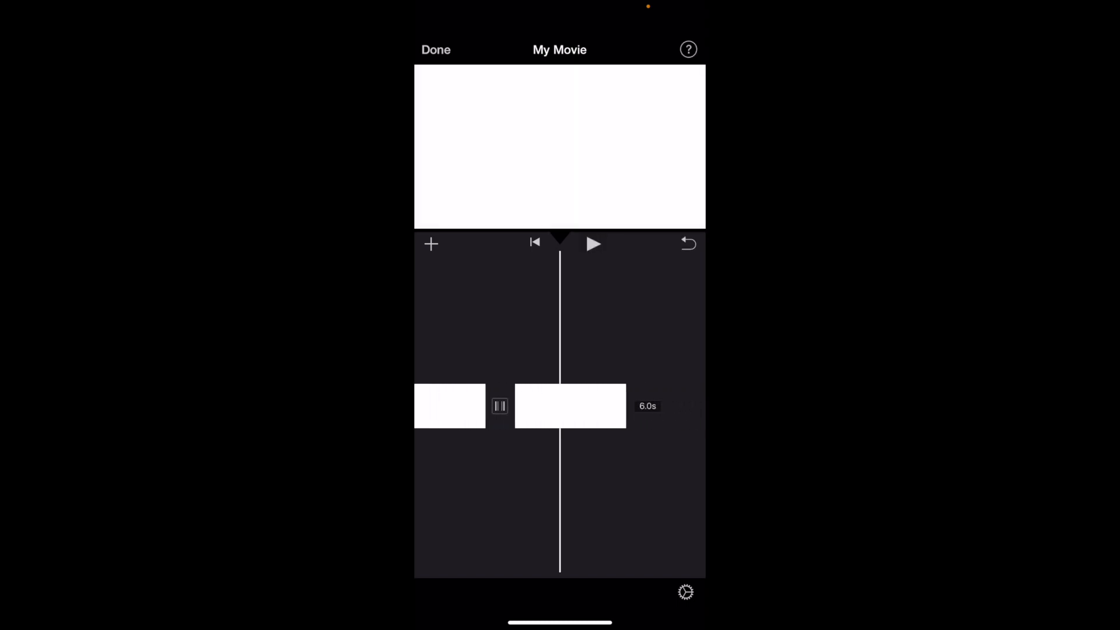